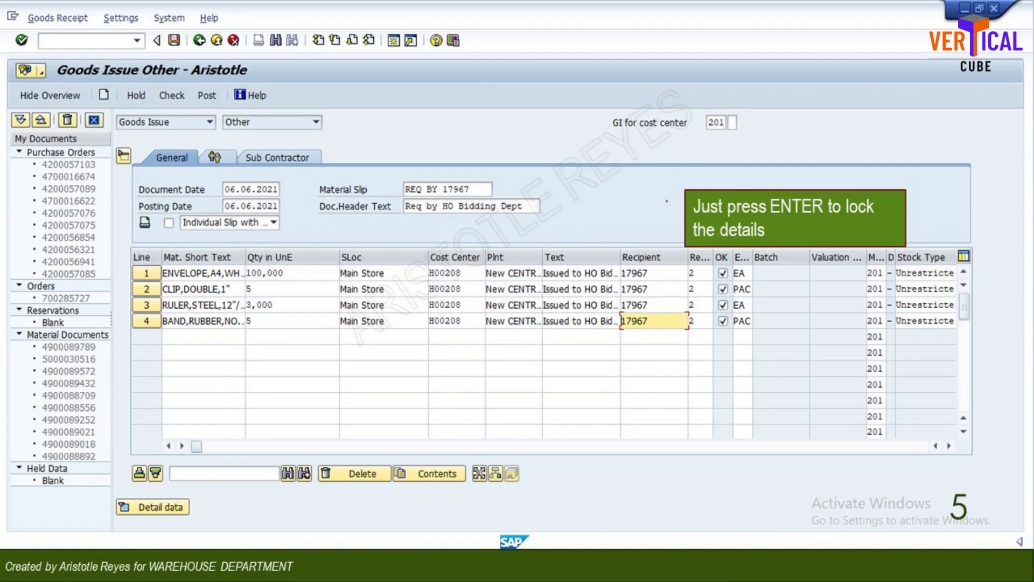
Confirm the four stationery issue lines for cost center H00208 and post the checked document.
click(172, 93)
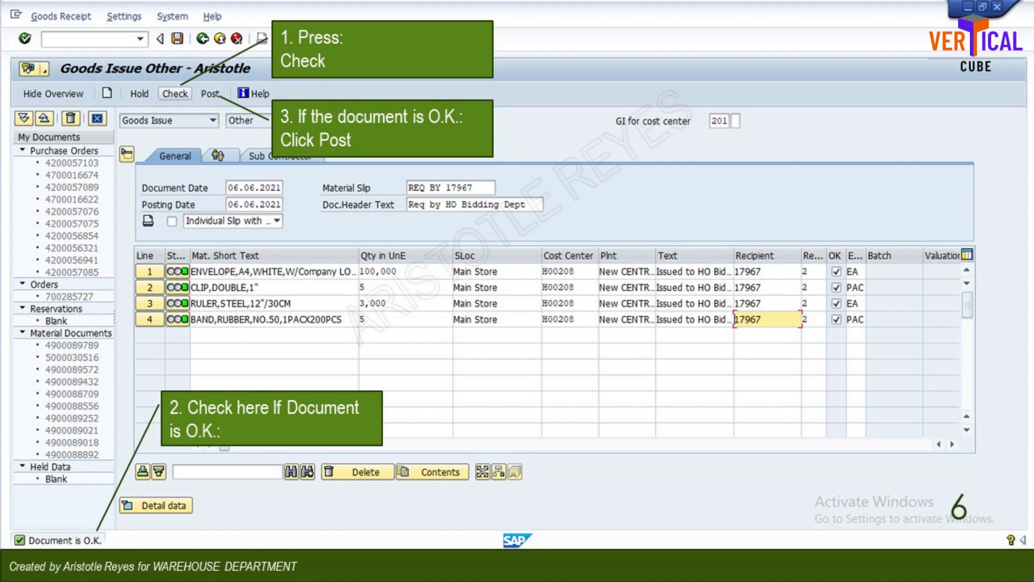
click(210, 93)
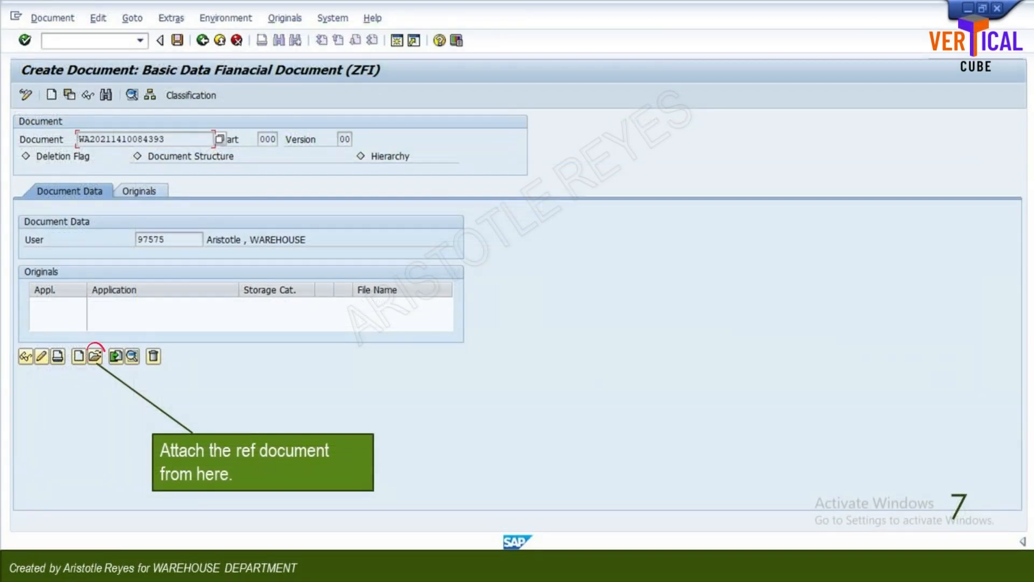
Attach the 'Req by 17967 June 06 2021' PDF as an original, save, and allow the upload.
click(97, 356)
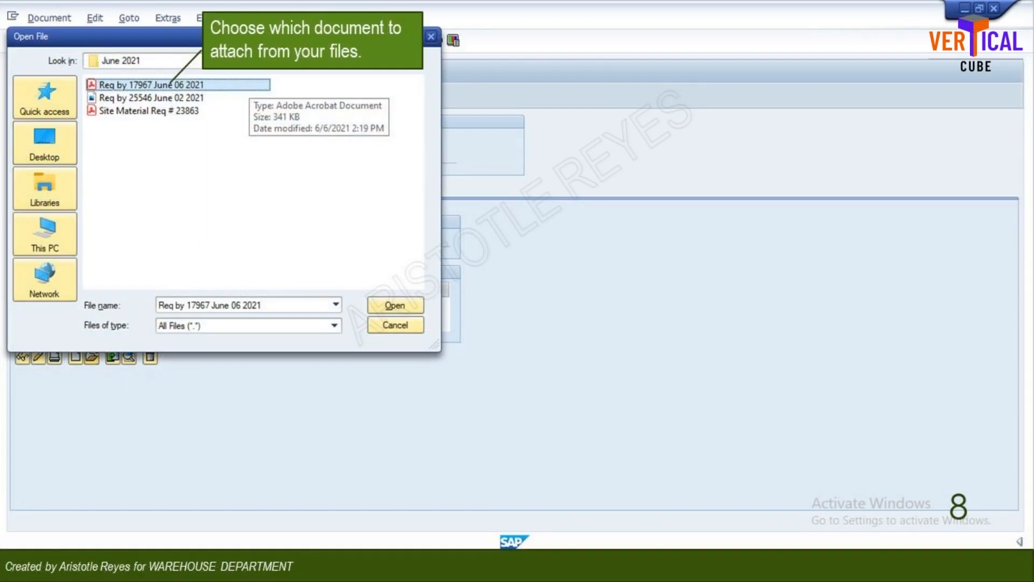
click(394, 305)
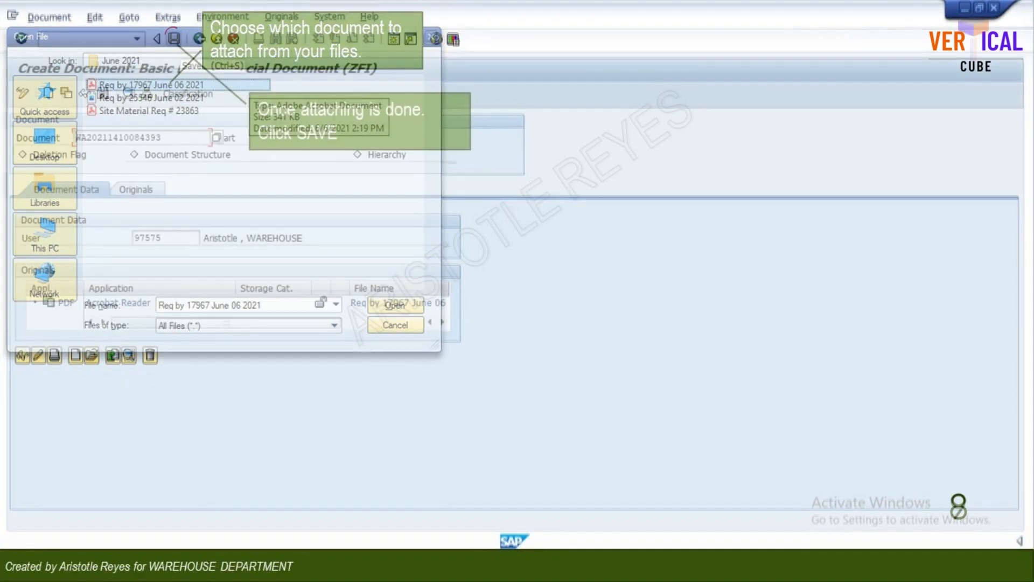
click(393, 305)
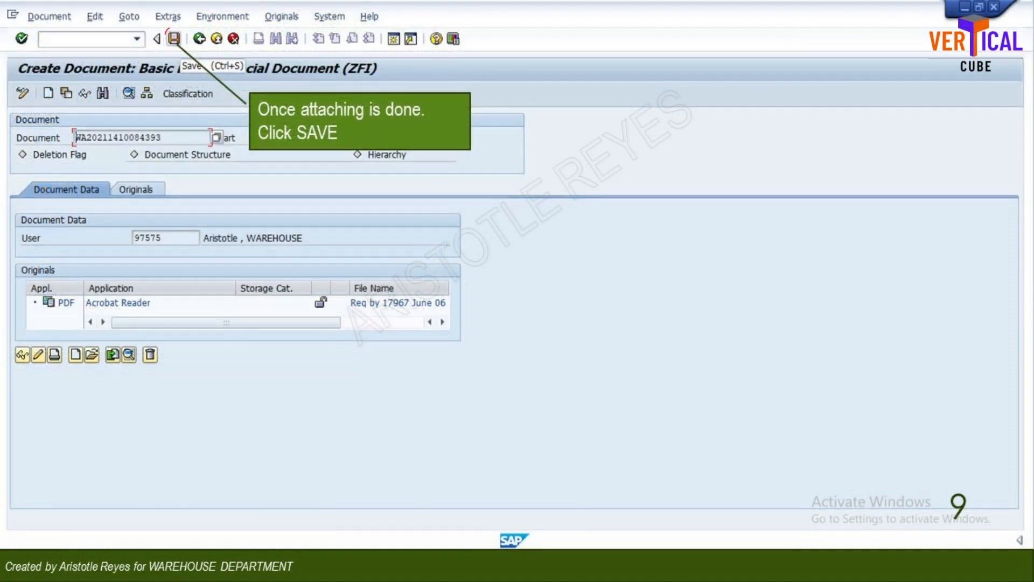
click(174, 38)
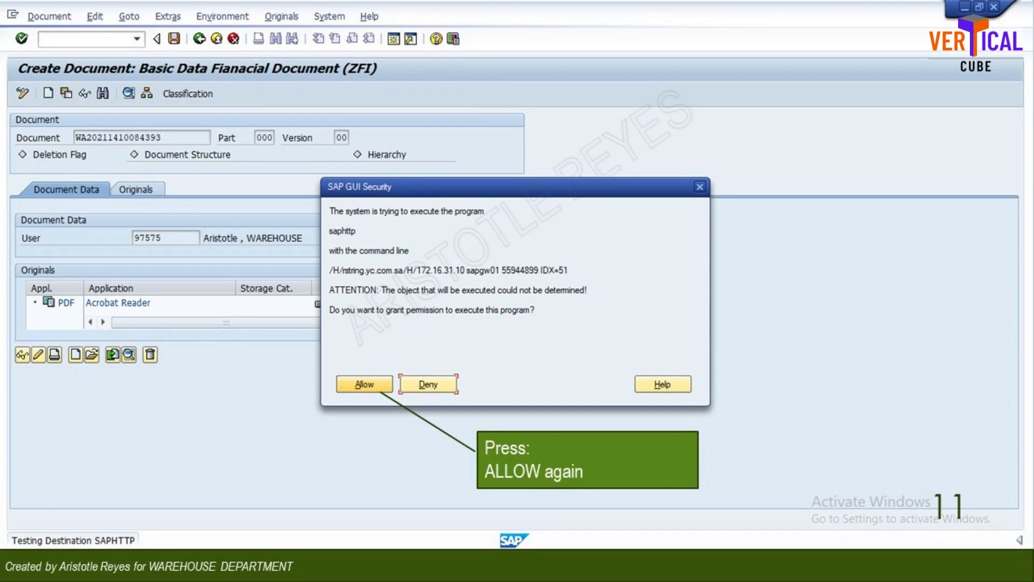
click(364, 384)
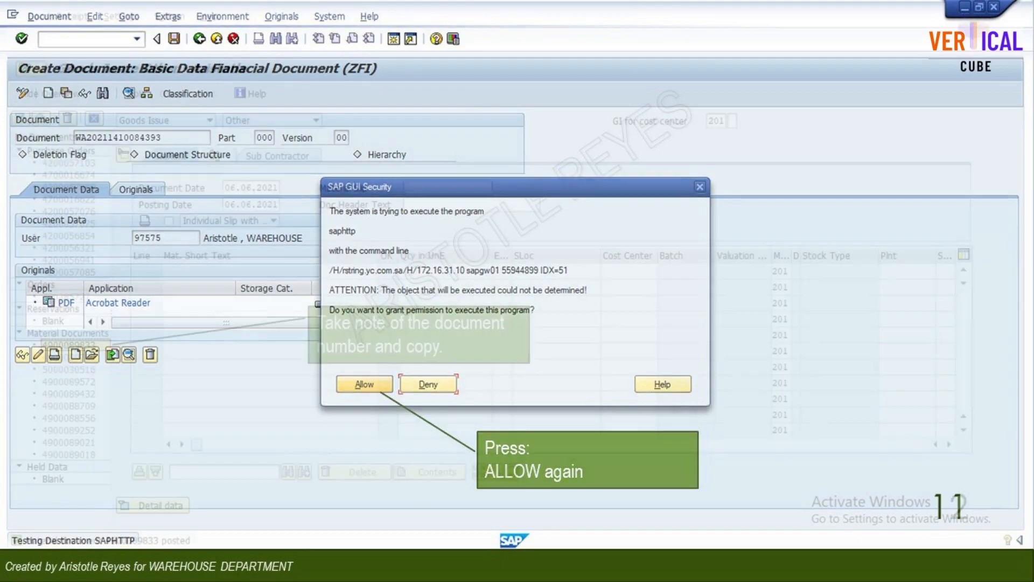
click(363, 384)
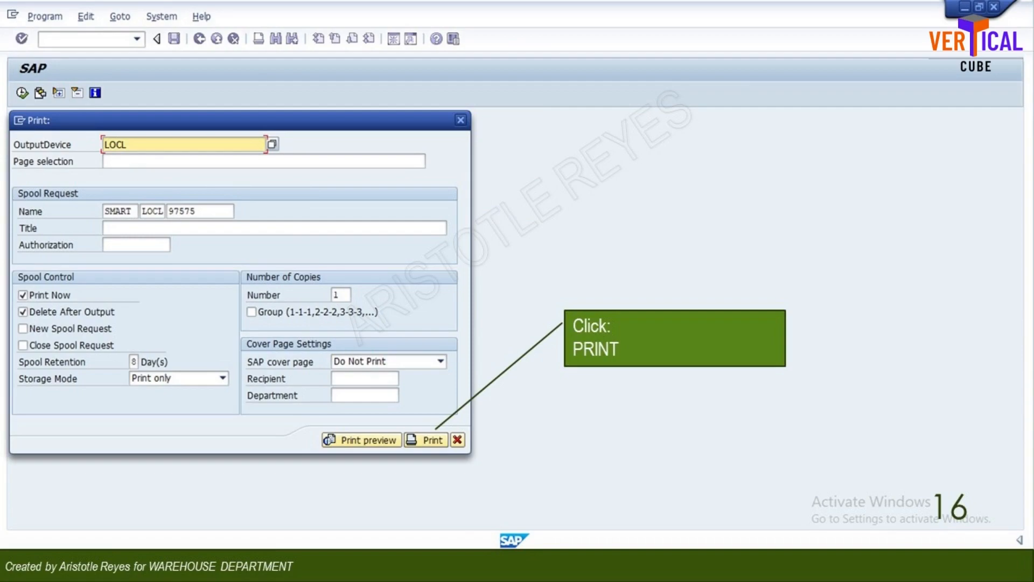
Print the material document form to output device LOCL, bringing up the Windows printer dialog.
click(426, 439)
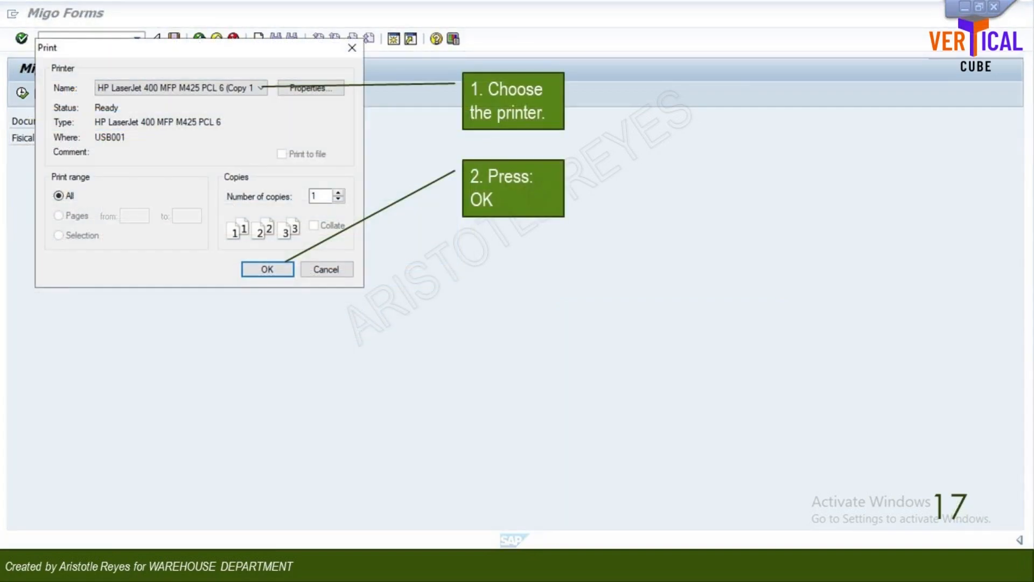